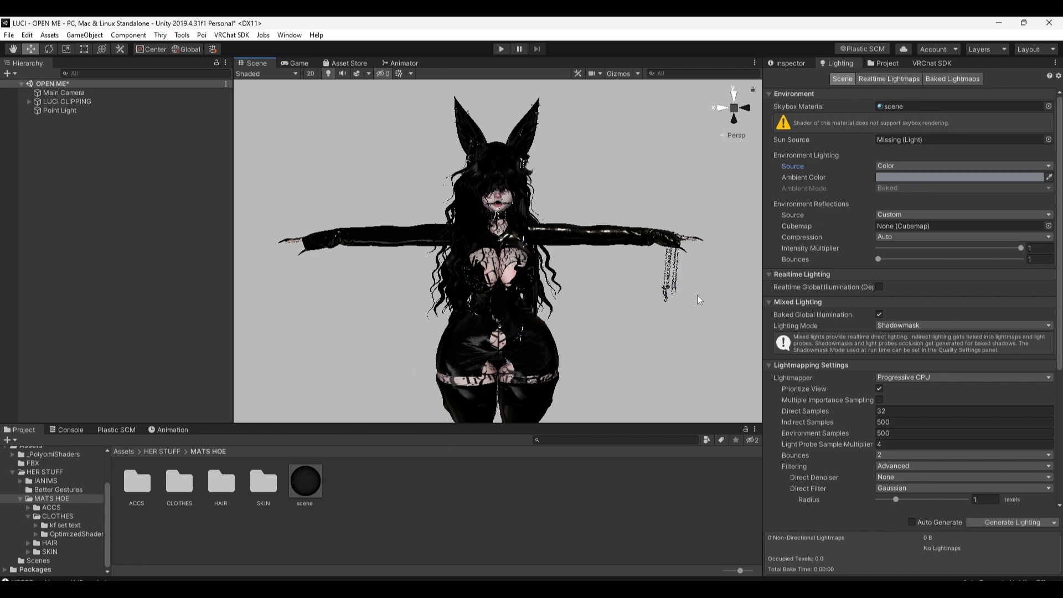
{"action": "mouse_move", "coordinate": [582, 422]}
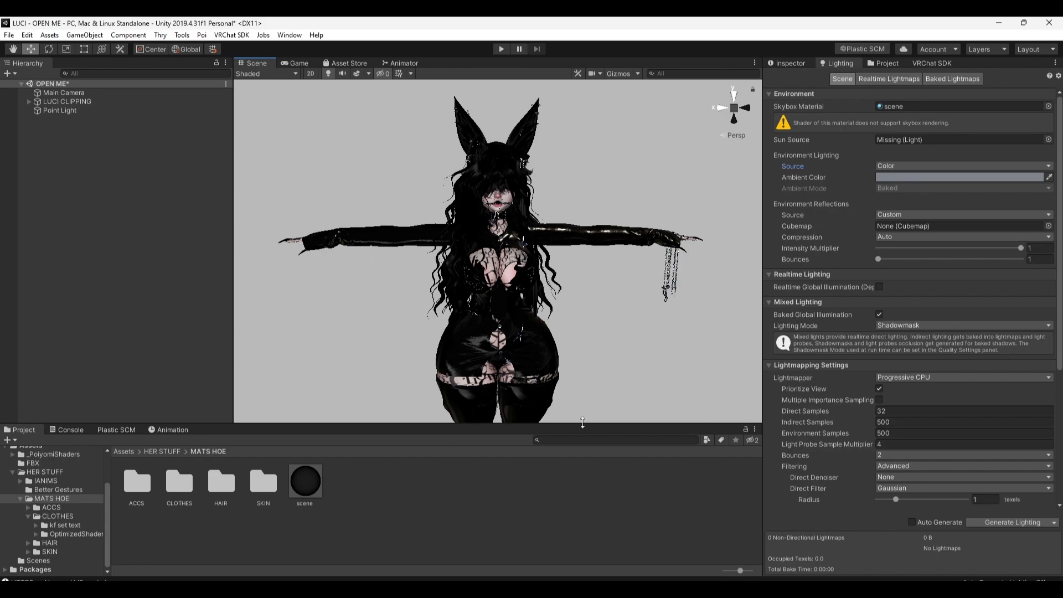
{"action": "mouse_move", "coordinate": [459, 402]}
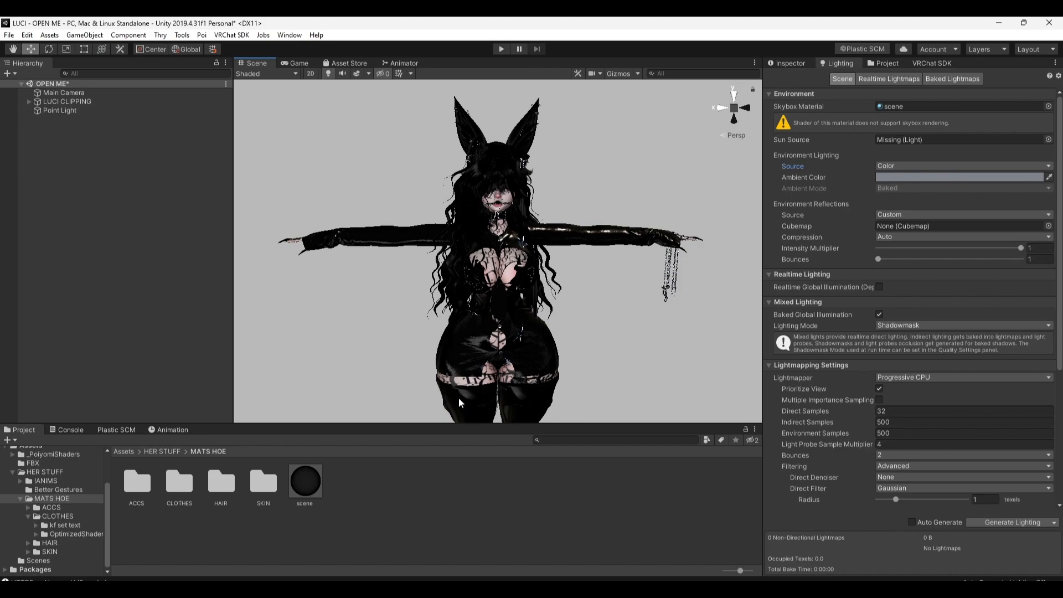
{"action": "mouse_move", "coordinate": [571, 461]}
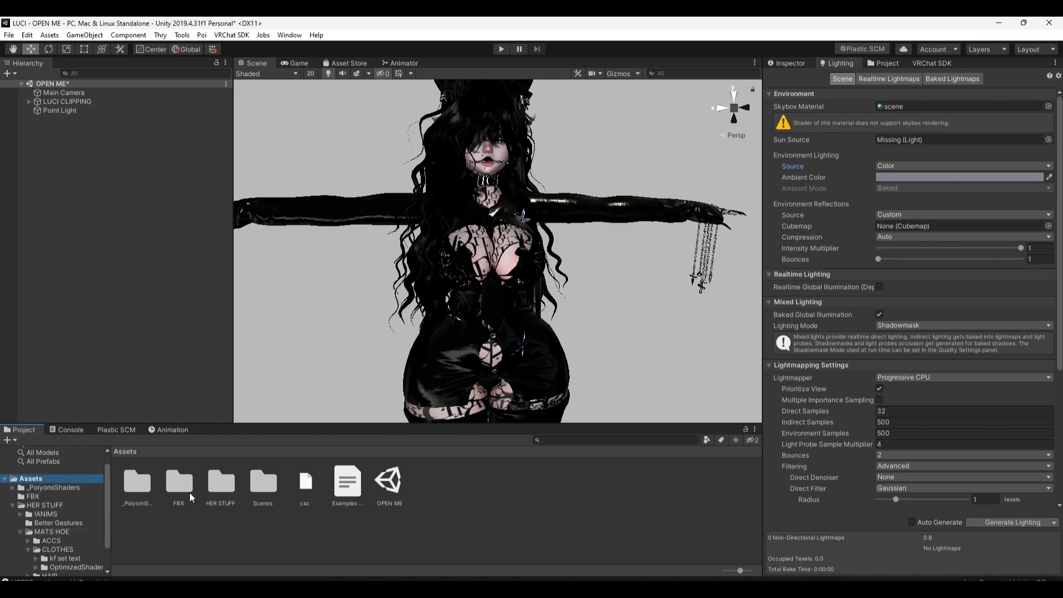
Open the FBX avatar folder and select the LUCI CLIPPING model
{"action": "left_click", "coordinate": [220, 483]}
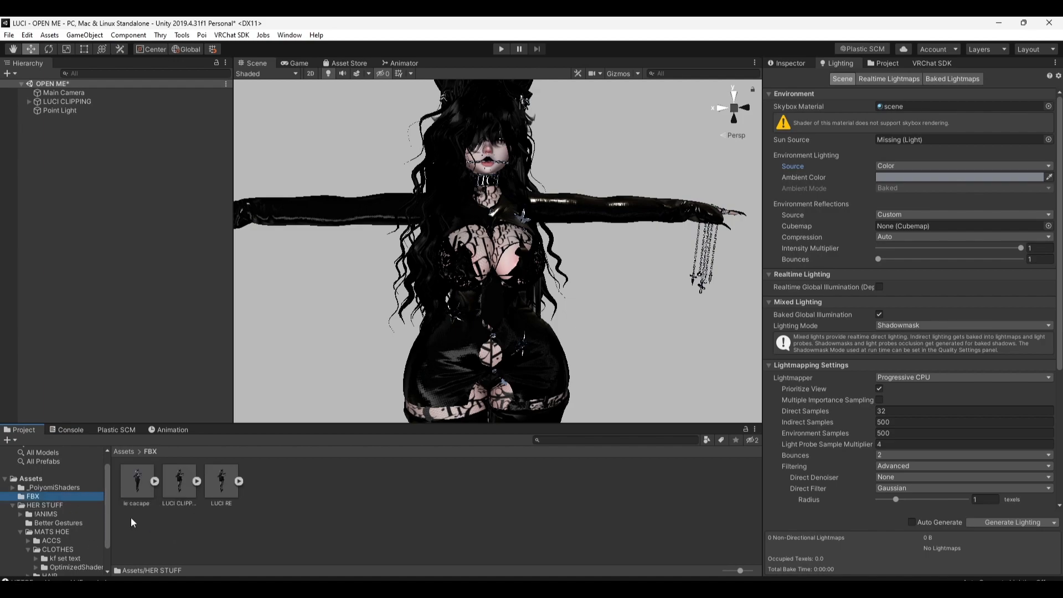
{"action": "mouse_move", "coordinate": [147, 462]}
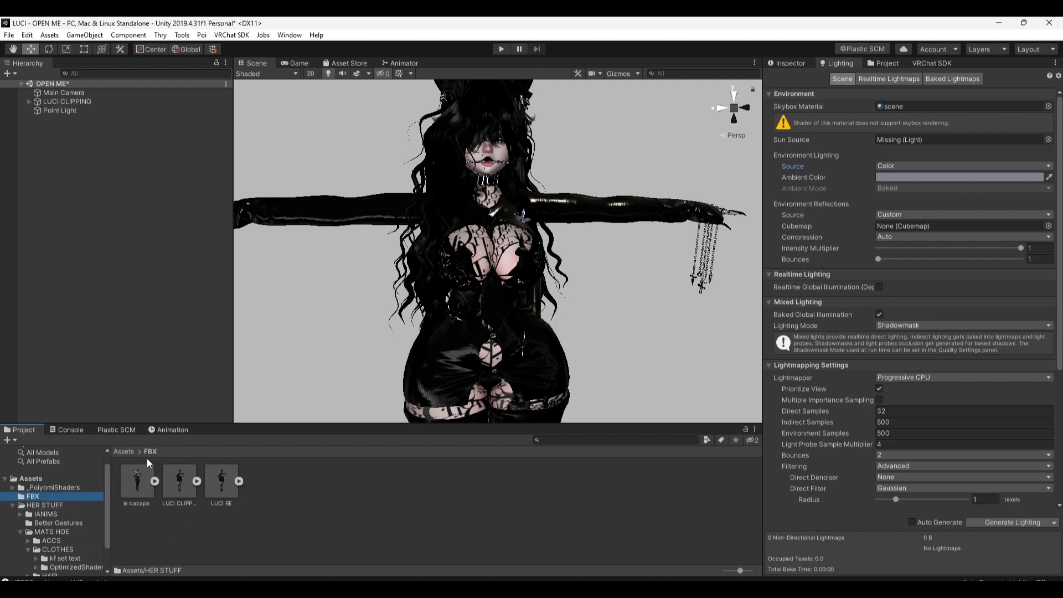
{"action": "mouse_move", "coordinate": [168, 470]}
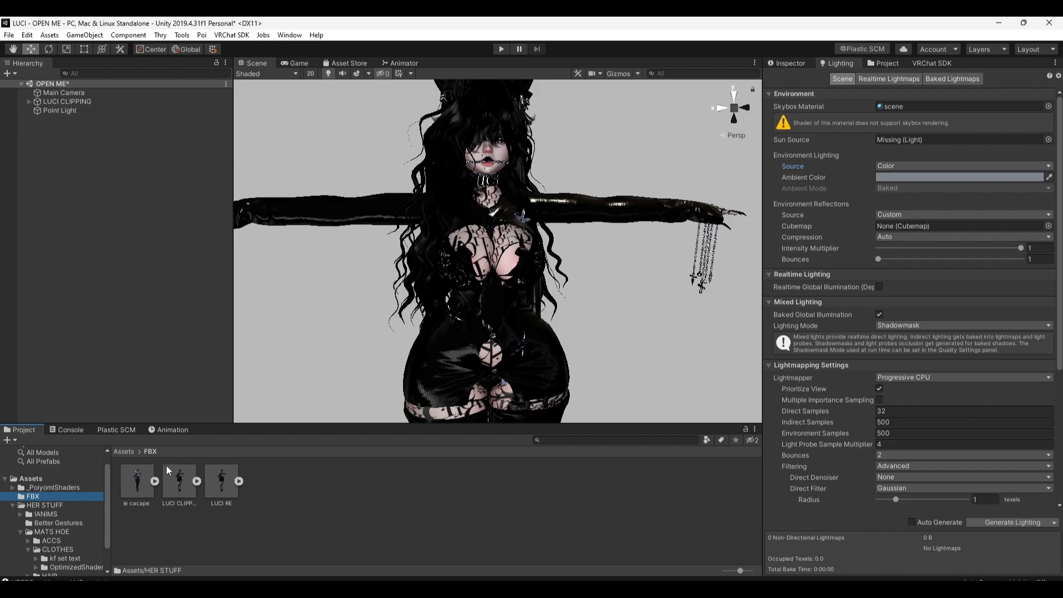
{"action": "mouse_move", "coordinate": [175, 486]}
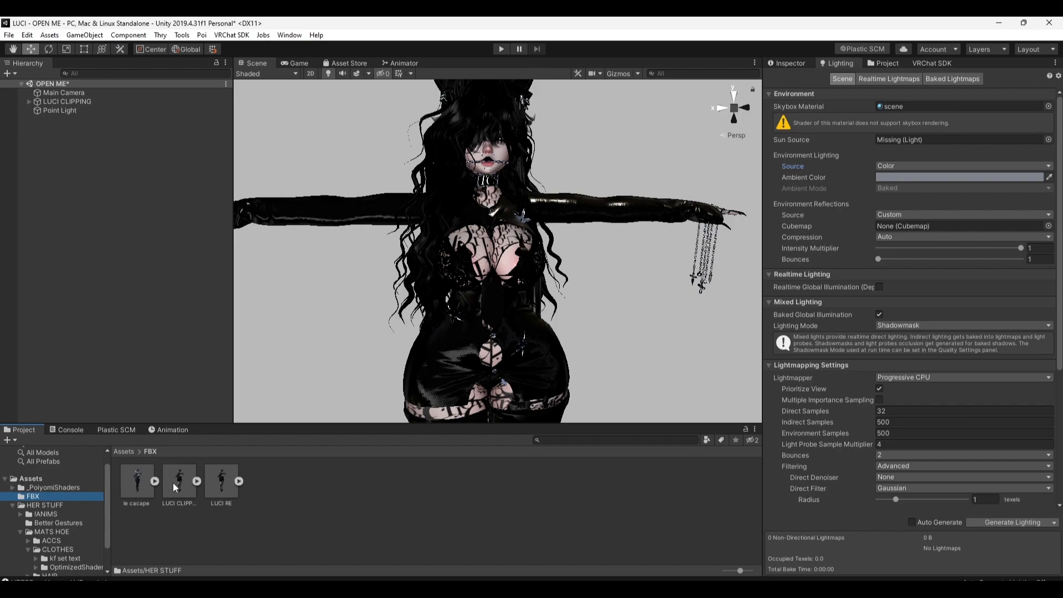
{"action": "left_click", "coordinate": [220, 478]}
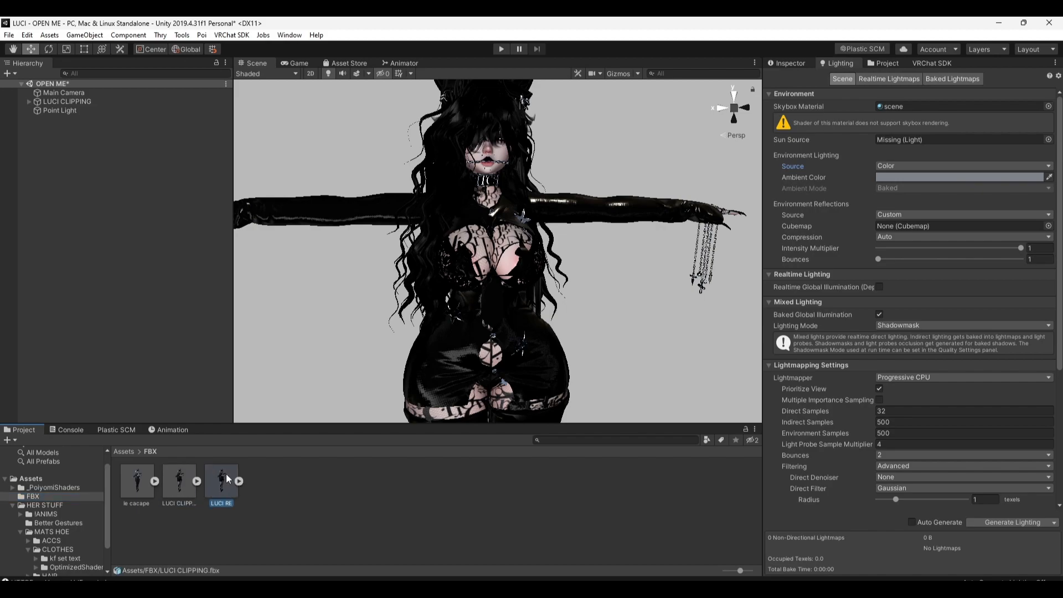
{"action": "left_click", "coordinate": [179, 478]}
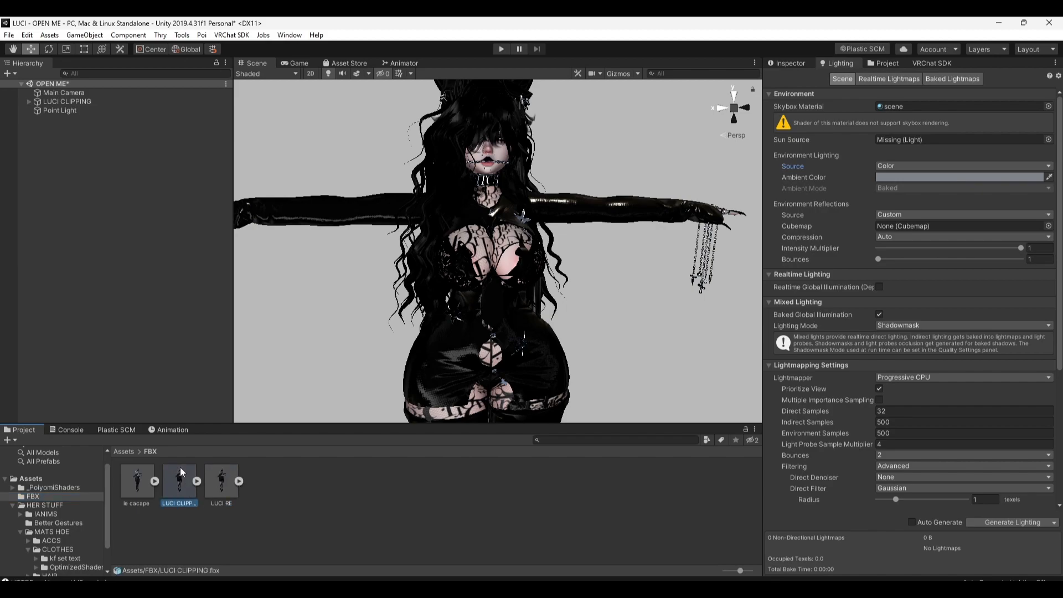
{"action": "mouse_move", "coordinate": [223, 477]}
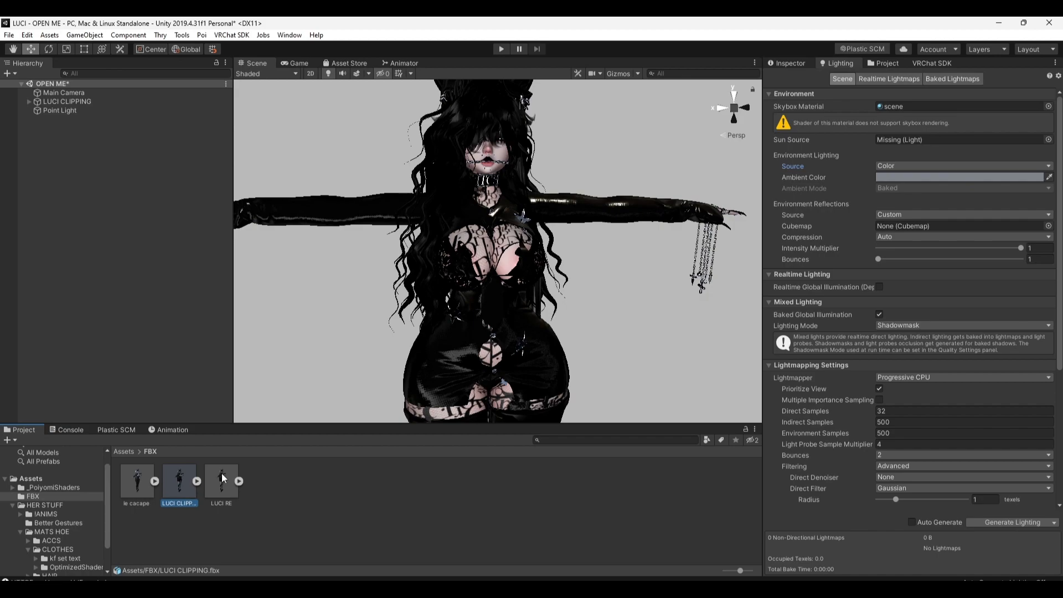
{"action": "mouse_move", "coordinate": [194, 476]}
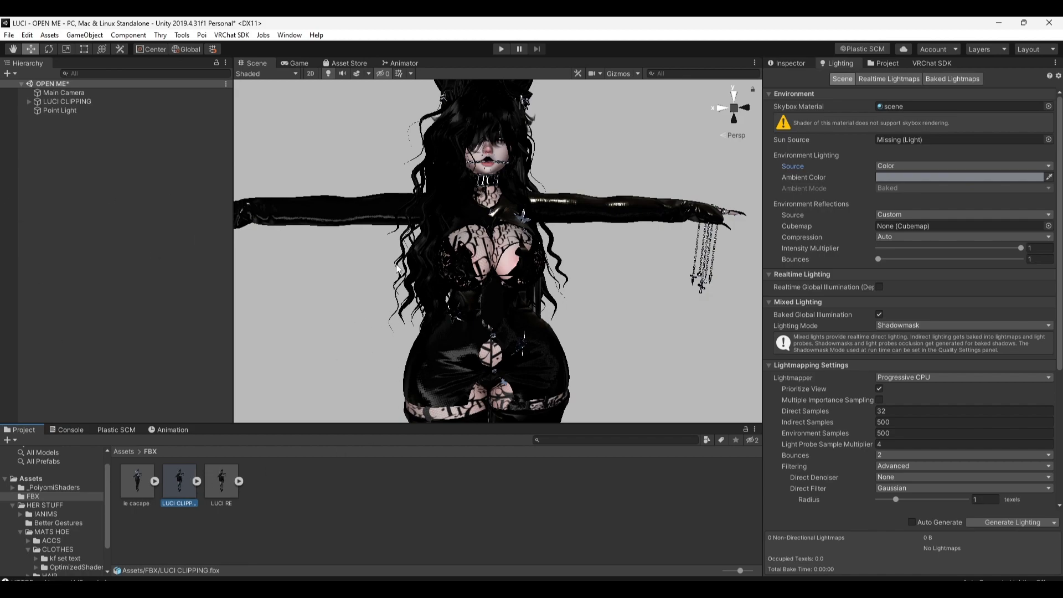
{"action": "mouse_move", "coordinate": [376, 259]}
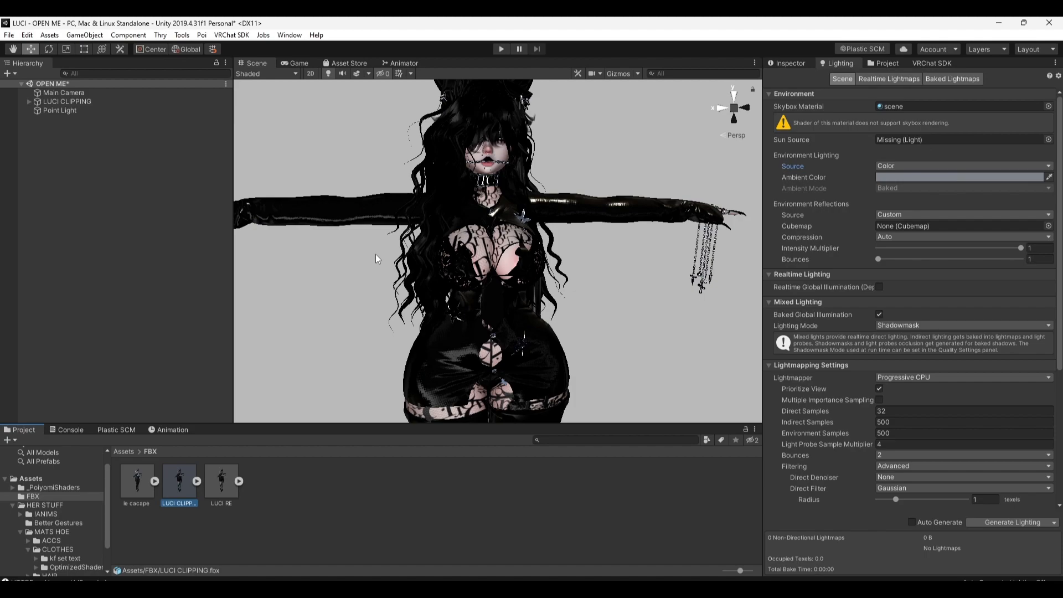
{"action": "mouse_move", "coordinate": [177, 481]}
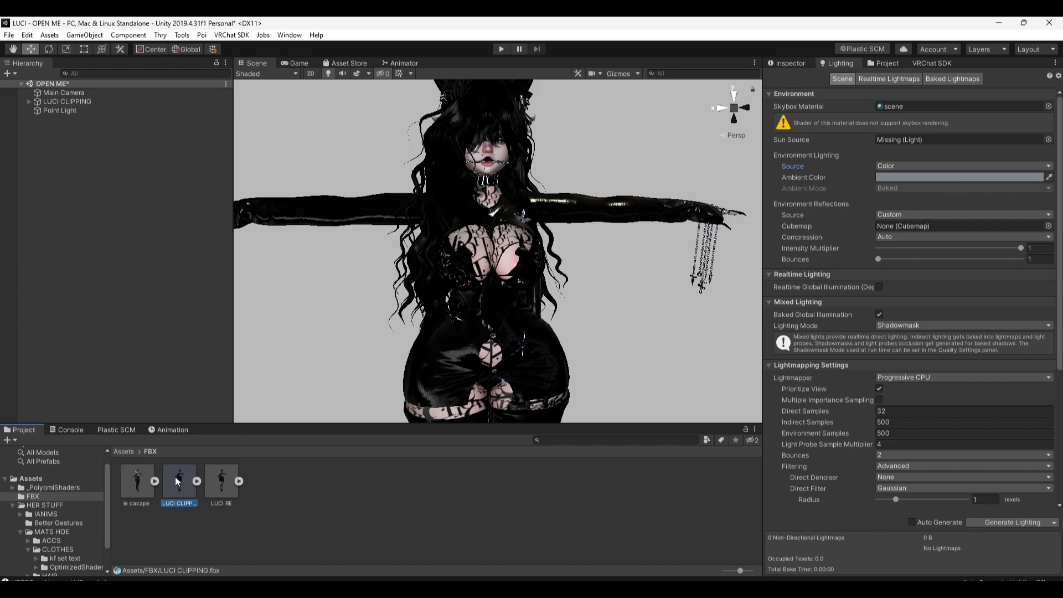
Reveal the LUCI CLIPPING model in File Explorer via Show in Explorer
{"action": "right_click", "coordinate": [179, 481]}
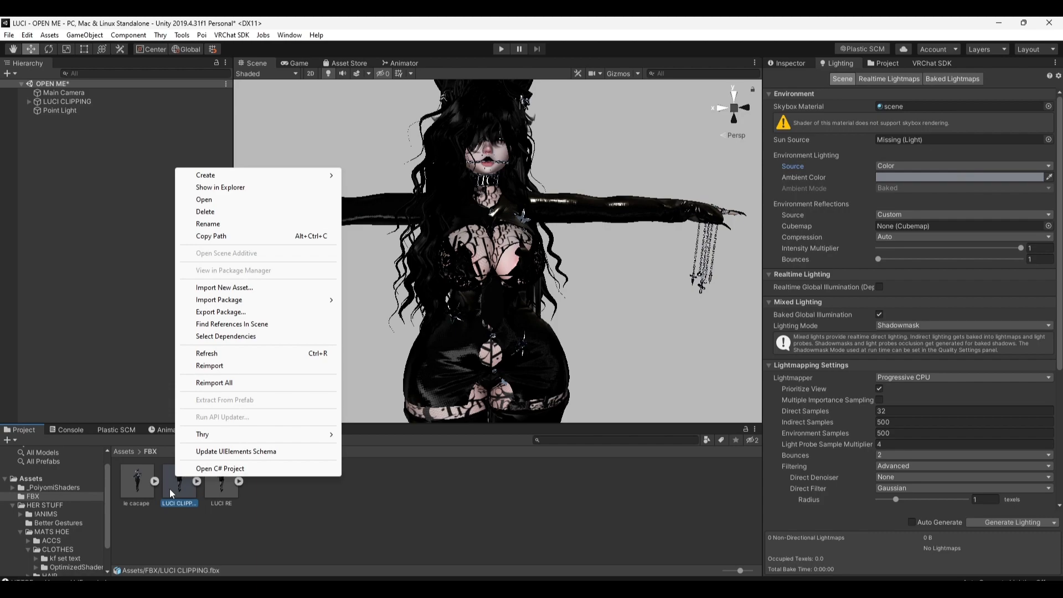
{"action": "mouse_move", "coordinate": [219, 190]}
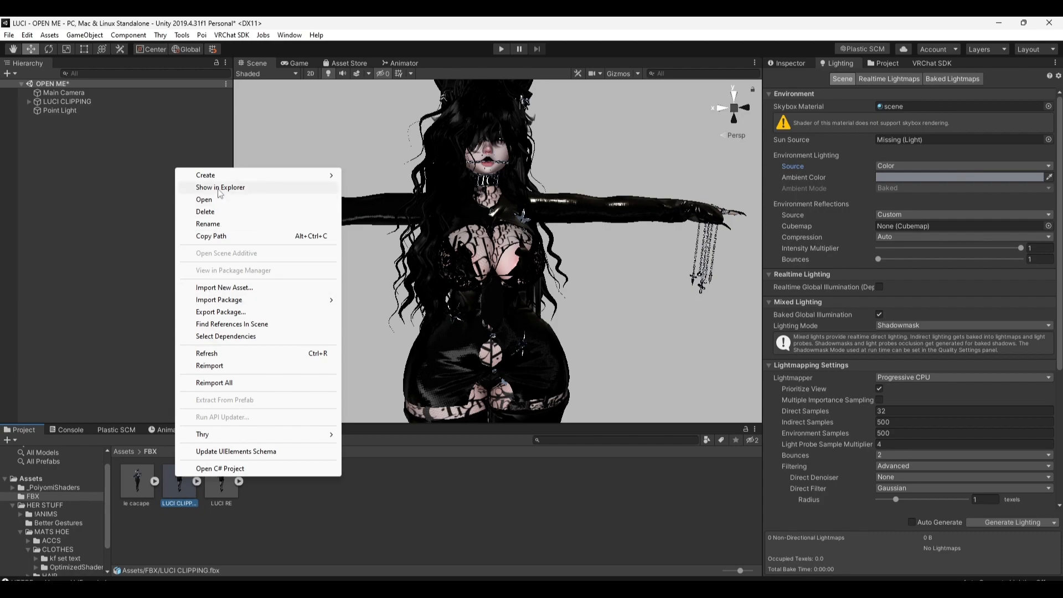
{"action": "left_click", "coordinate": [220, 187]}
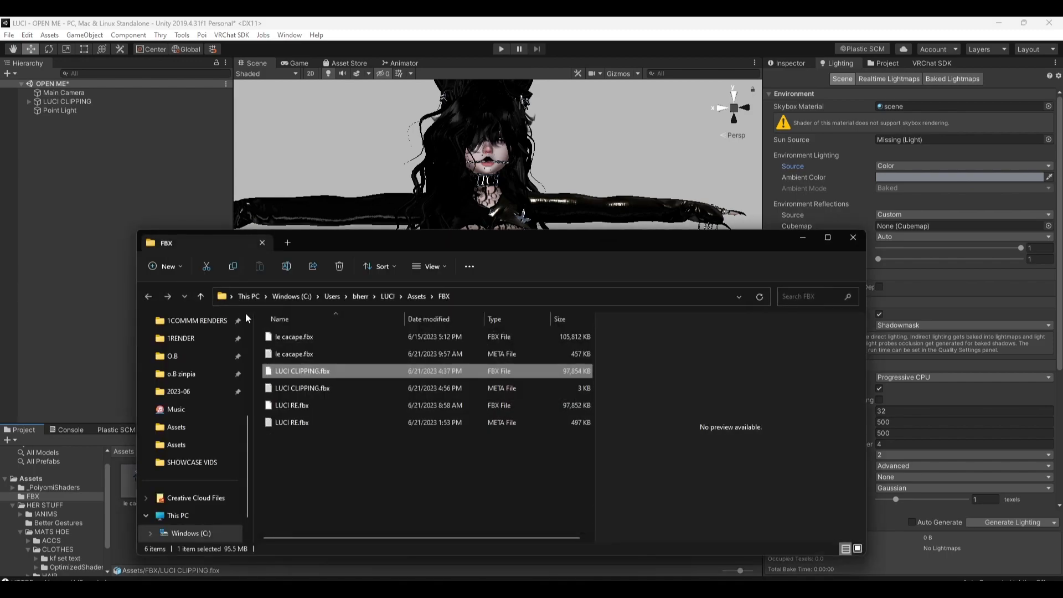
Copy LUCI CLIPPING.fbx to the Desktop, keeping both versions of the existing file
{"action": "scroll", "scroll_direction": "up", "scroll_amount": 3}
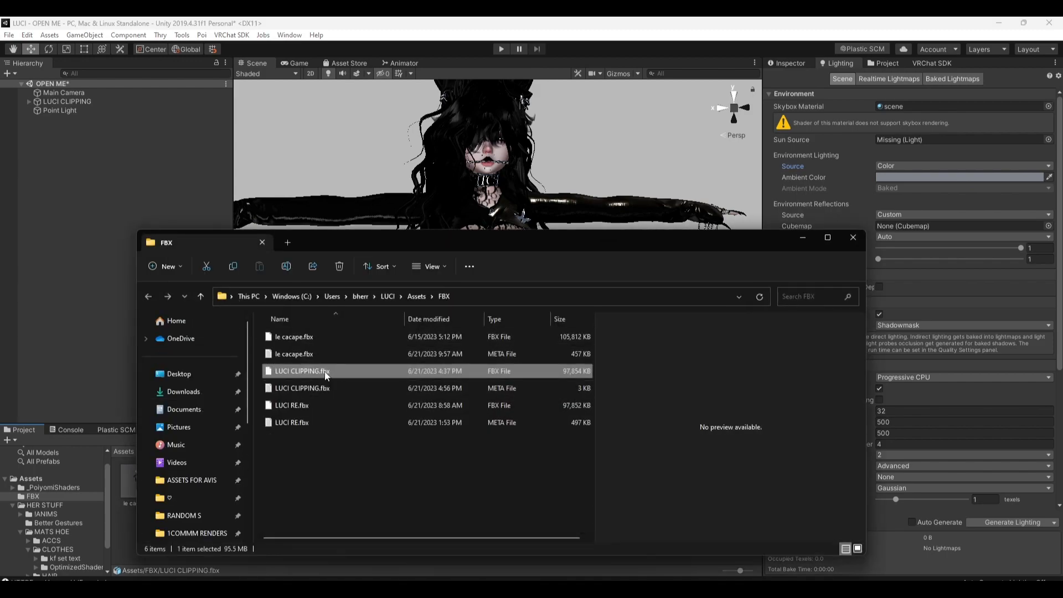
{"action": "right_click", "coordinate": [301, 371]}
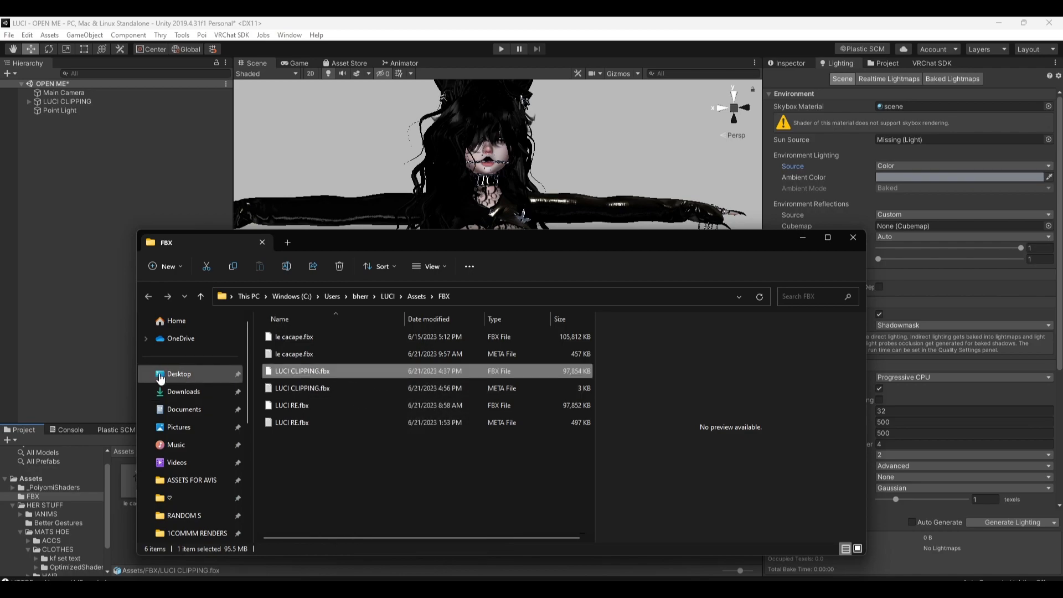
{"action": "mouse_move", "coordinate": [211, 380]}
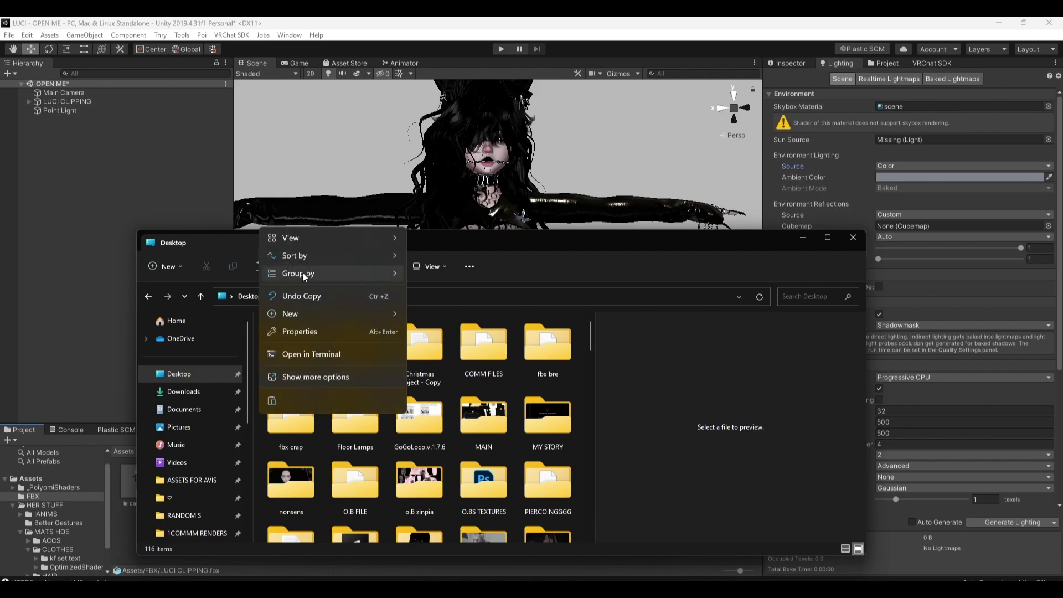
{"action": "mouse_move", "coordinate": [276, 400]}
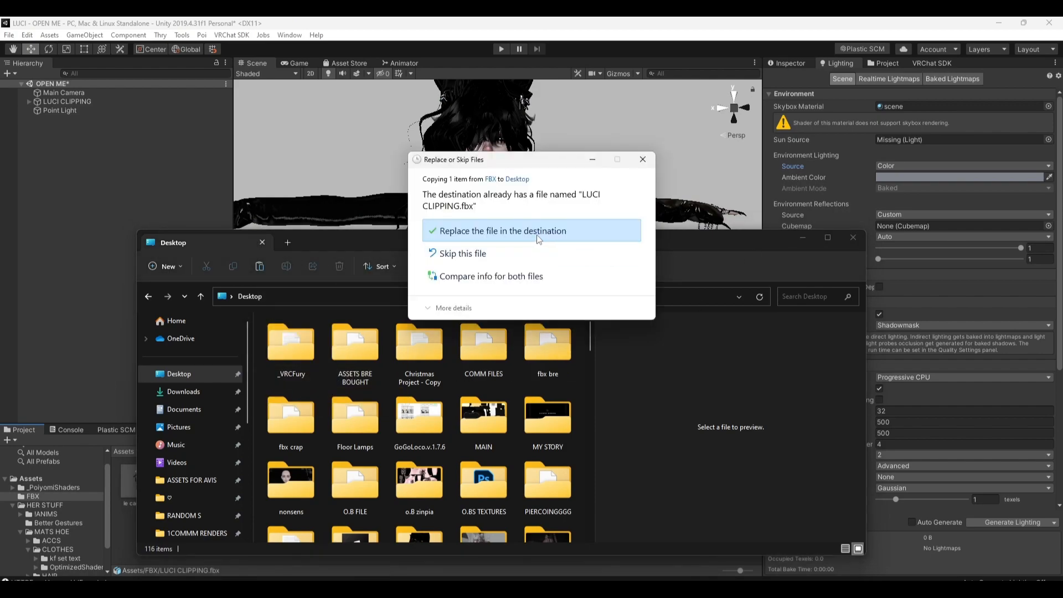
{"action": "mouse_move", "coordinate": [814, 251]}
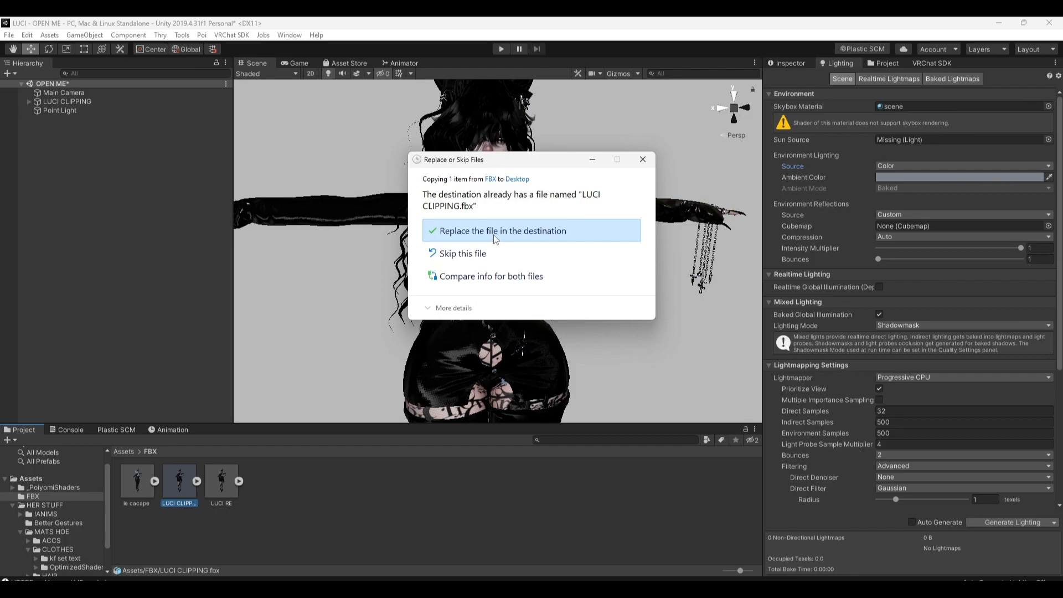
{"action": "mouse_move", "coordinate": [464, 253]}
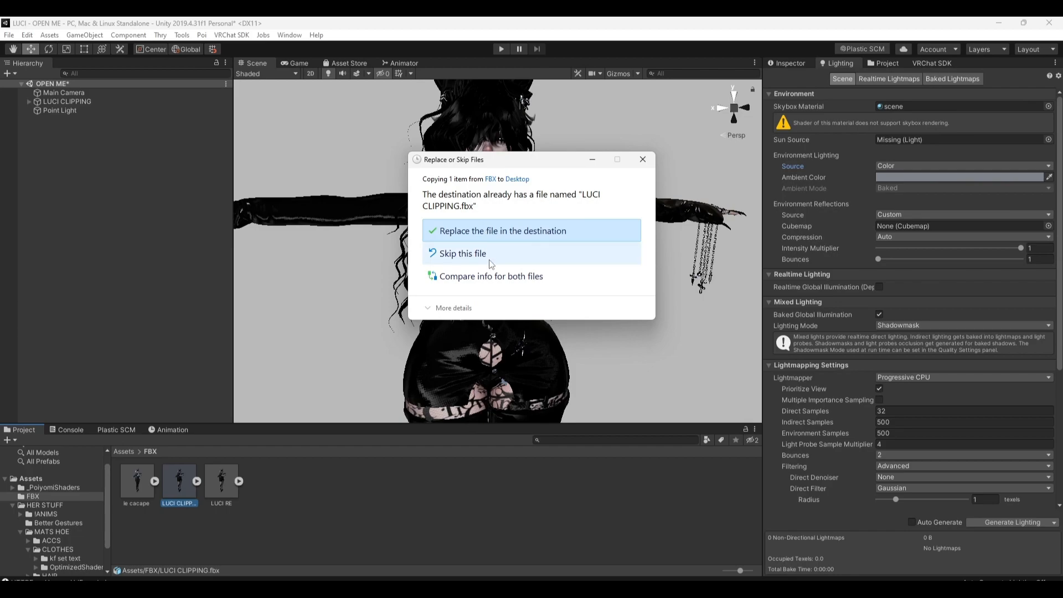
{"action": "left_click", "coordinate": [491, 275]}
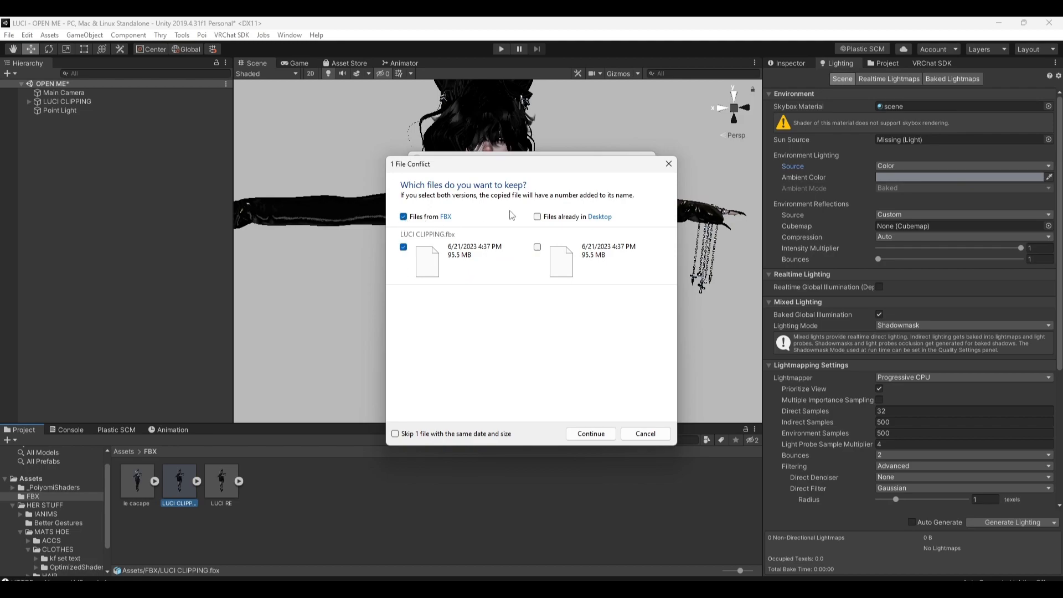
{"action": "left_click", "coordinate": [589, 433]}
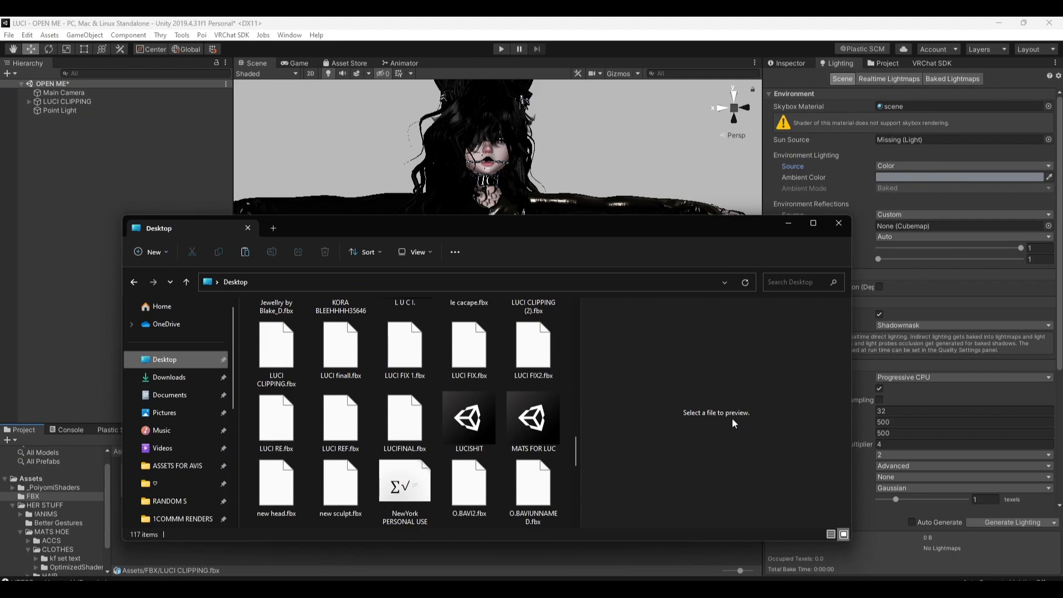
{"action": "left_click", "coordinate": [340, 345]}
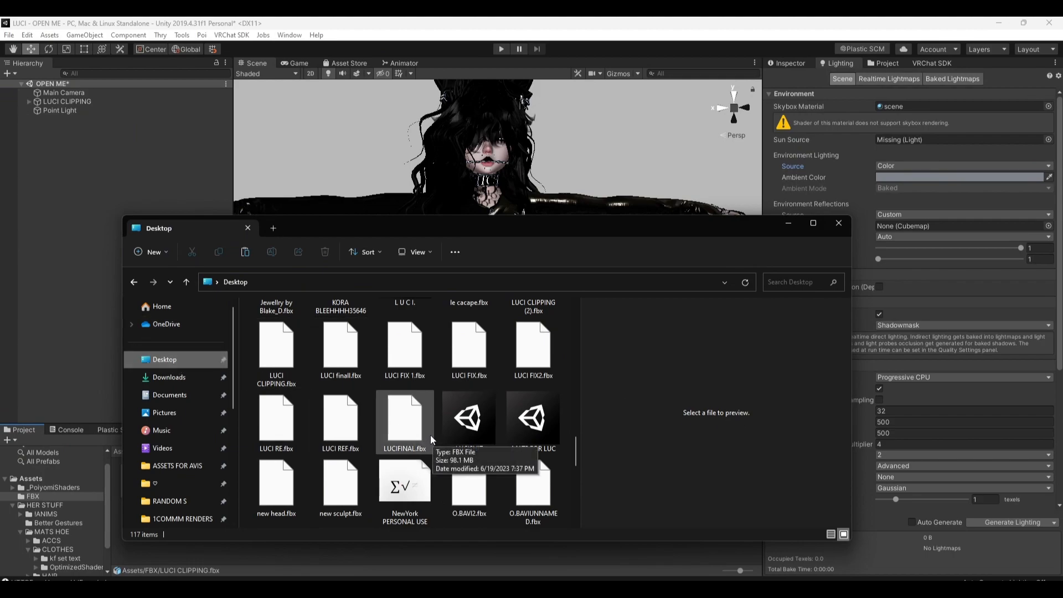
{"action": "mouse_move", "coordinate": [422, 497]}
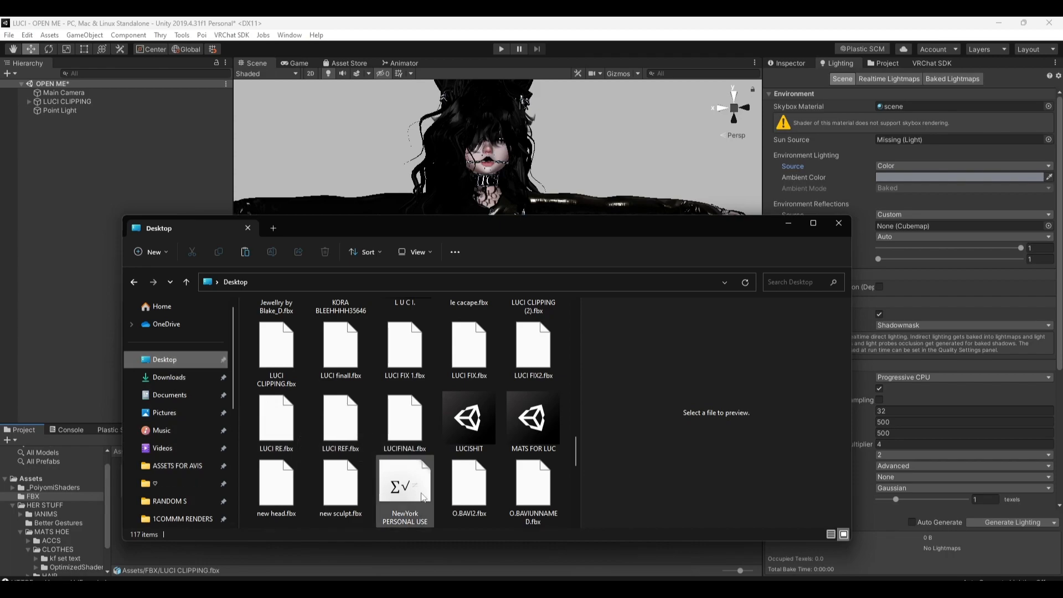
{"action": "left_click", "coordinate": [275, 420]}
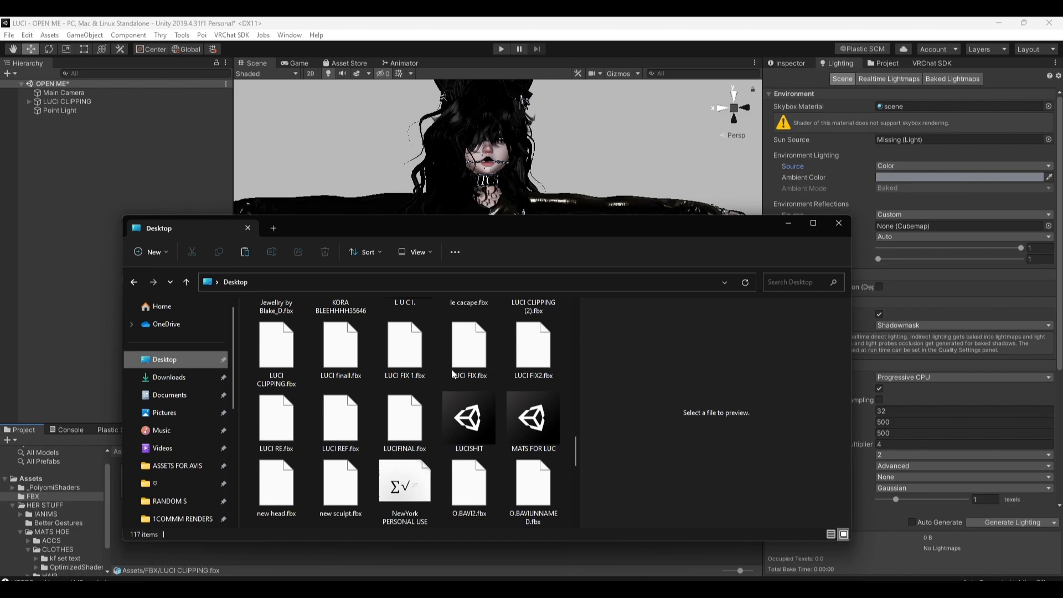
{"action": "scroll", "scroll_direction": "up", "scroll_amount": 3}
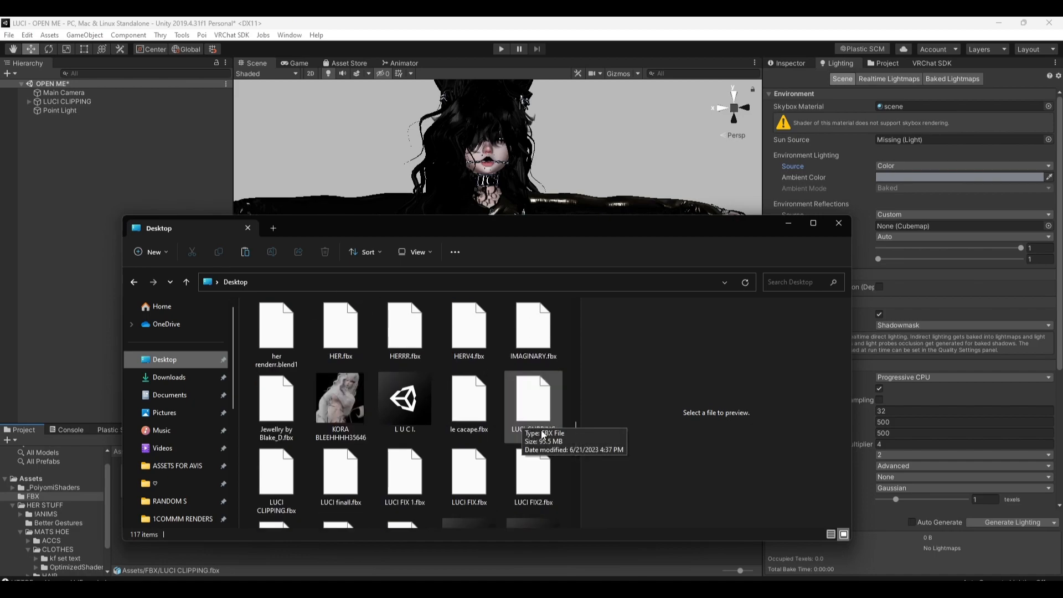
{"action": "scroll", "scroll_direction": "down", "scroll_amount": 3}
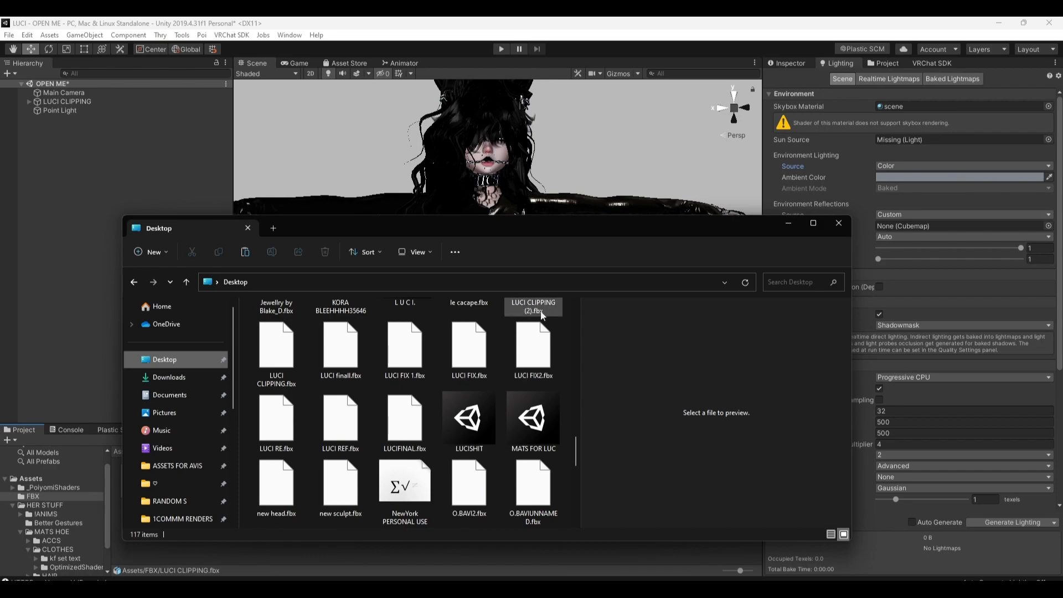
{"action": "left_click", "coordinate": [275, 345]}
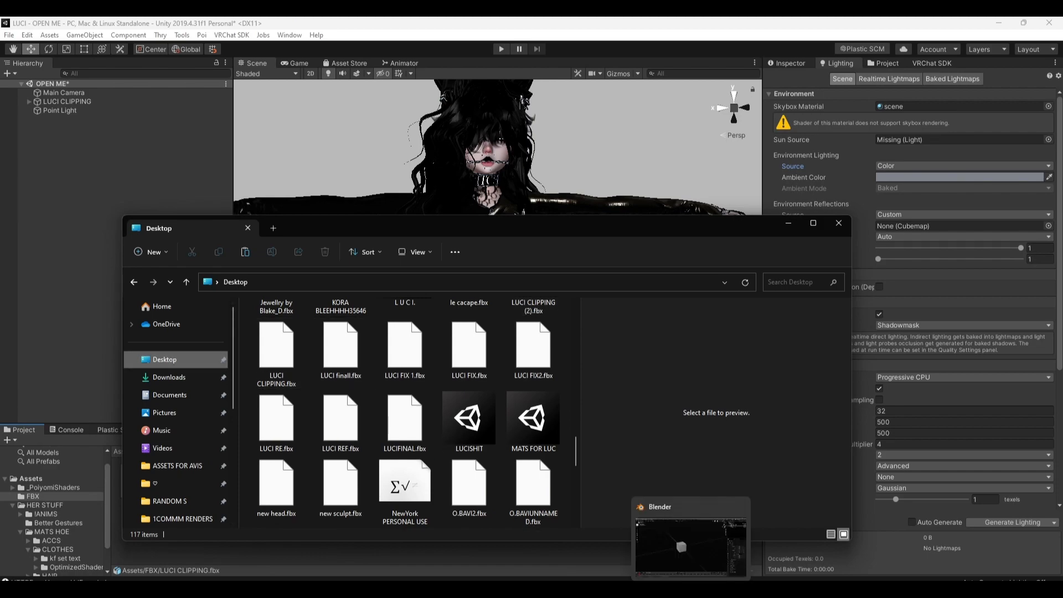
Switch over to the Blender window
{"action": "left_click", "coordinate": [689, 548]}
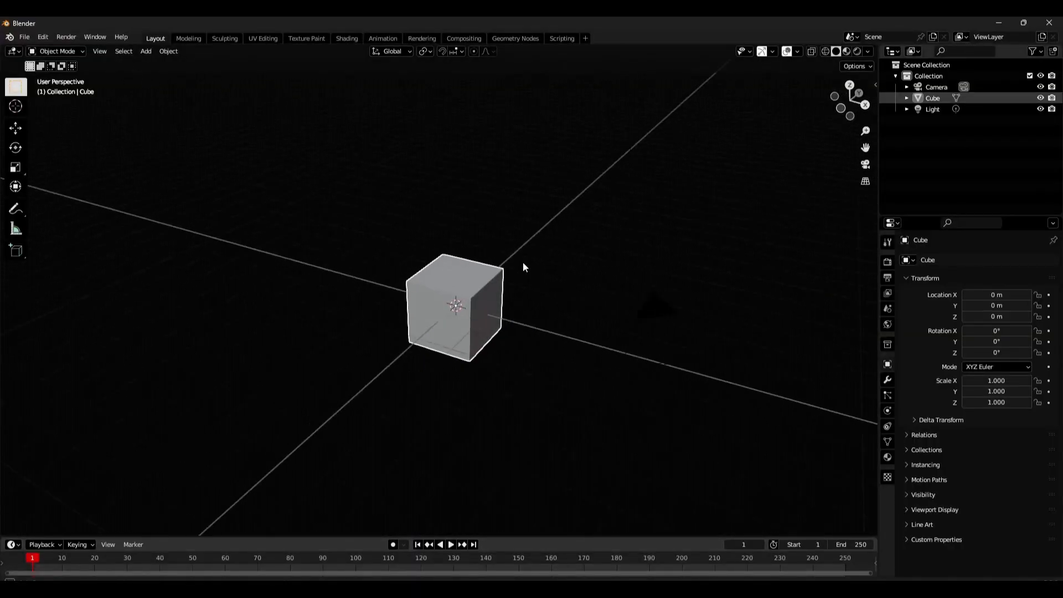
{"action": "mouse_move", "coordinate": [960, 145]}
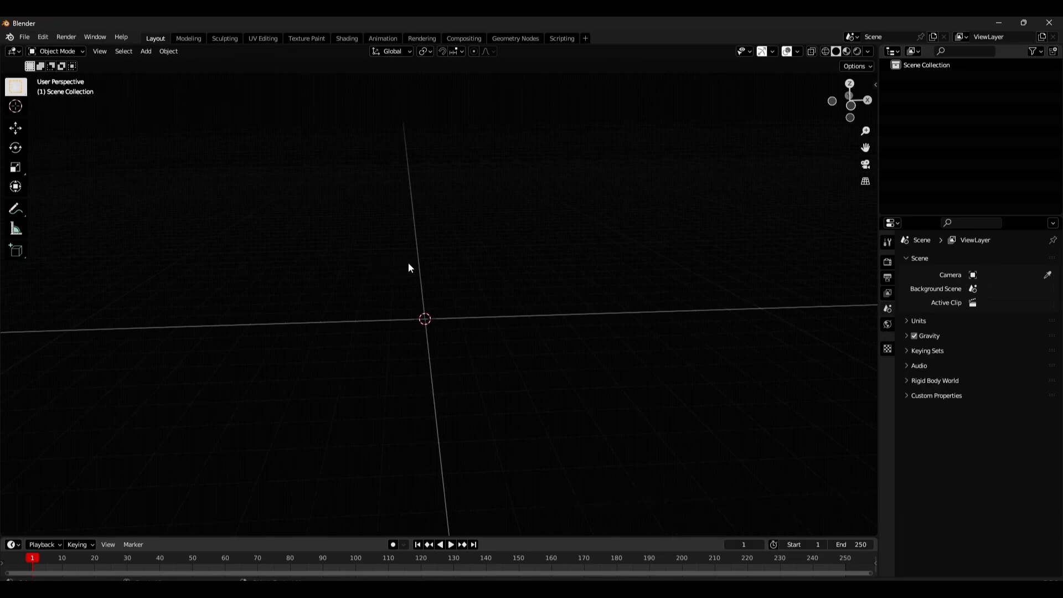
{"action": "mouse_move", "coordinate": [416, 267]}
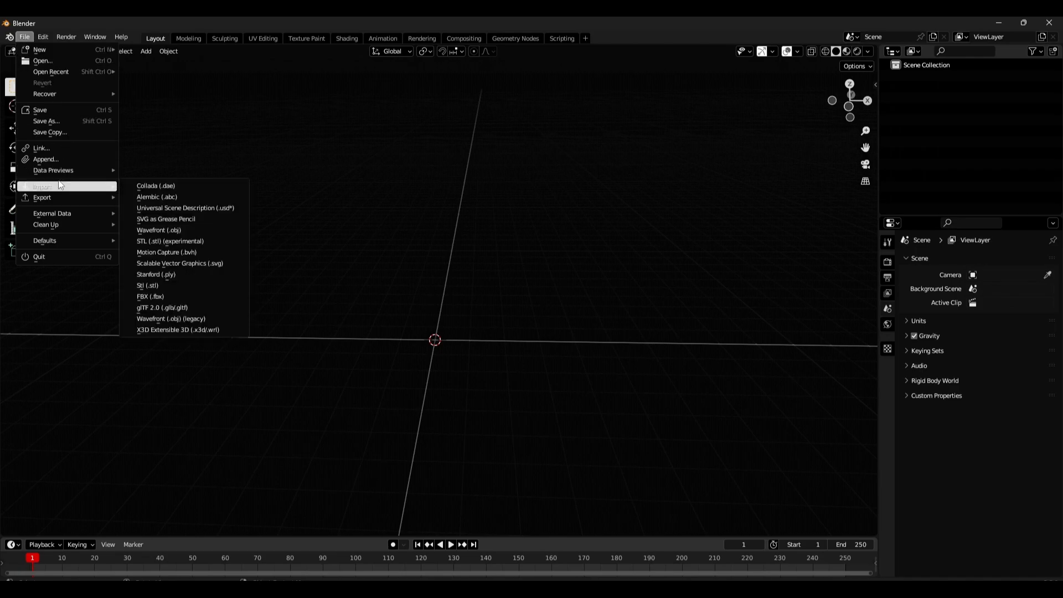
{"action": "mouse_move", "coordinate": [151, 296]}
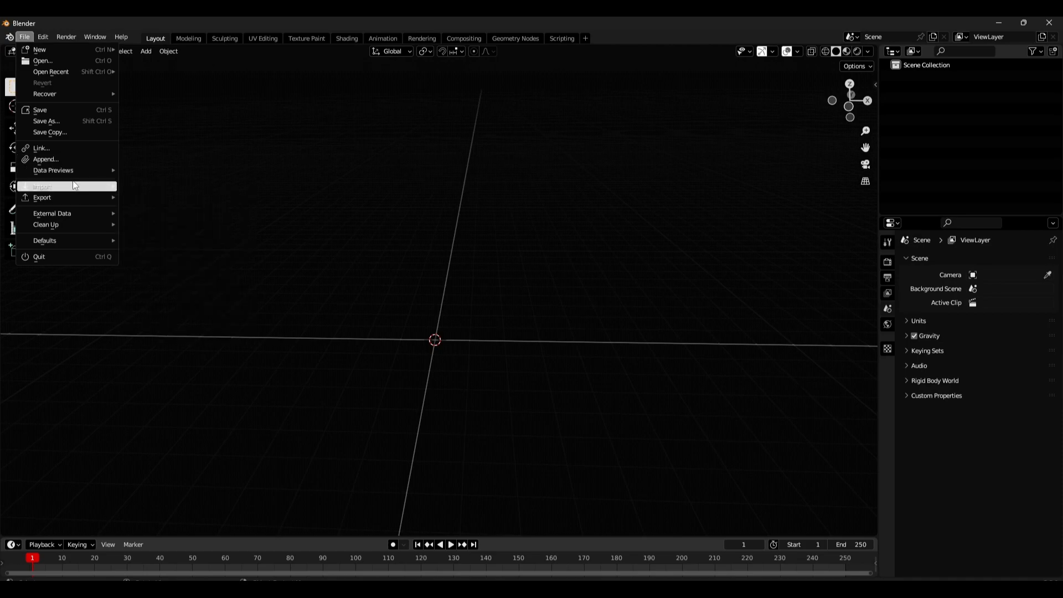
Start an FBX import and pick the avatar file from the Desktop
{"action": "left_click", "coordinate": [42, 186]}
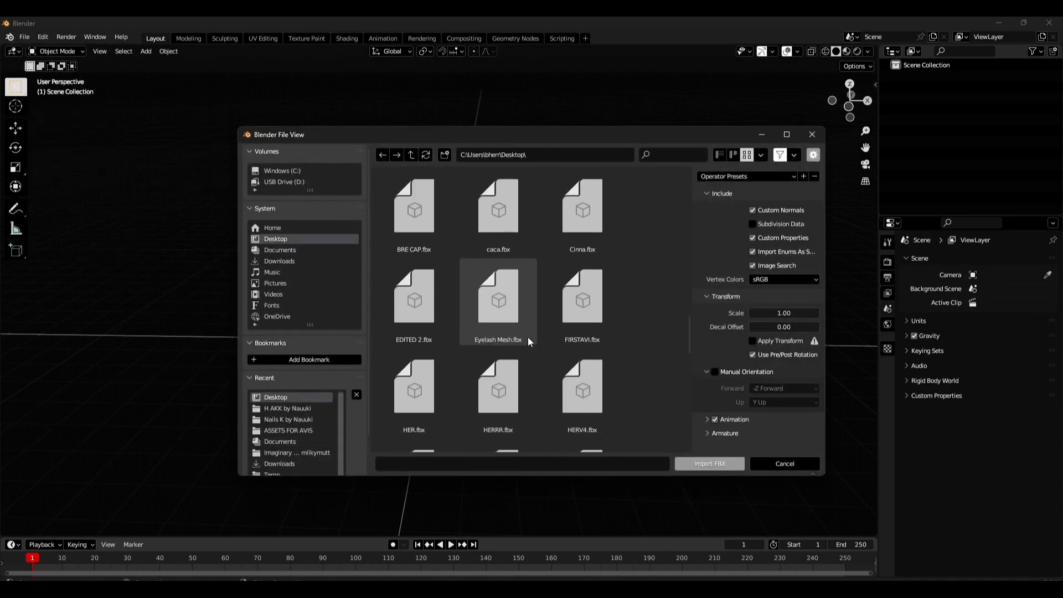
{"action": "scroll", "scroll_direction": "down", "scroll_amount": 3}
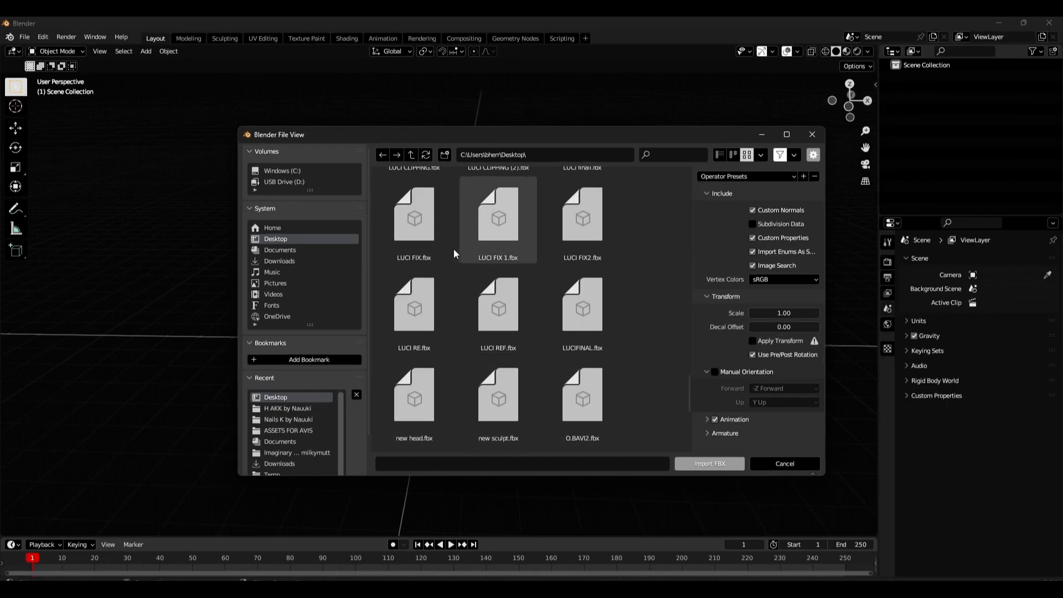
{"action": "left_click", "coordinate": [783, 463]}
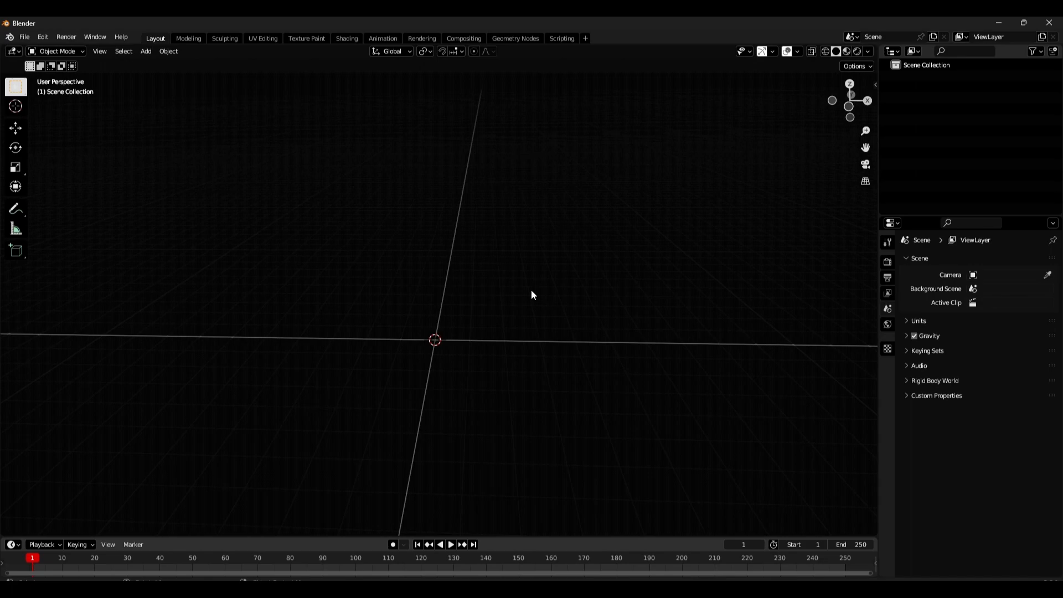
{"action": "mouse_move", "coordinate": [528, 218]}
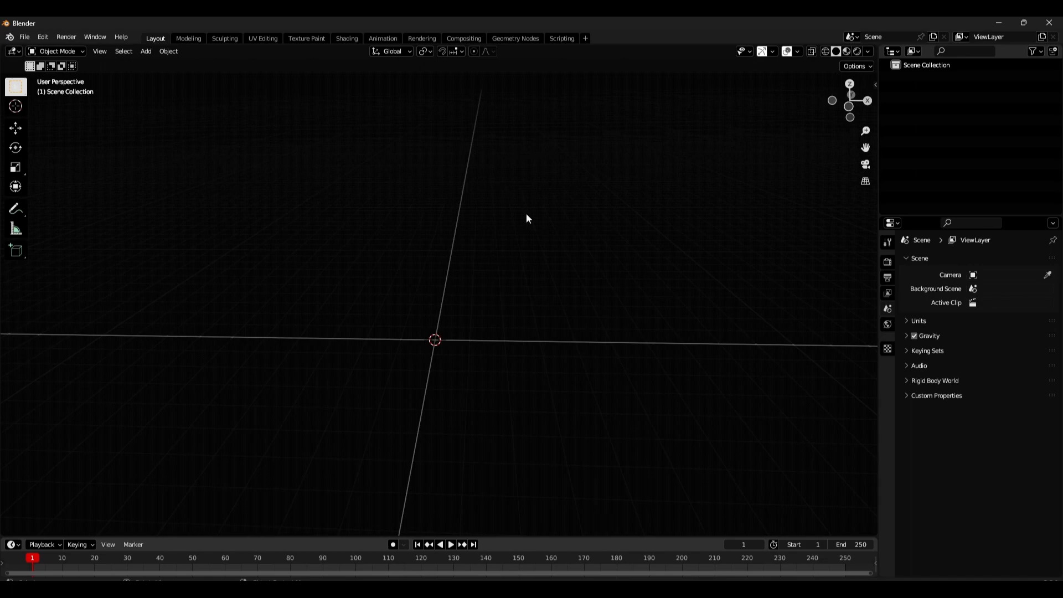
{"action": "mouse_move", "coordinate": [461, 263]}
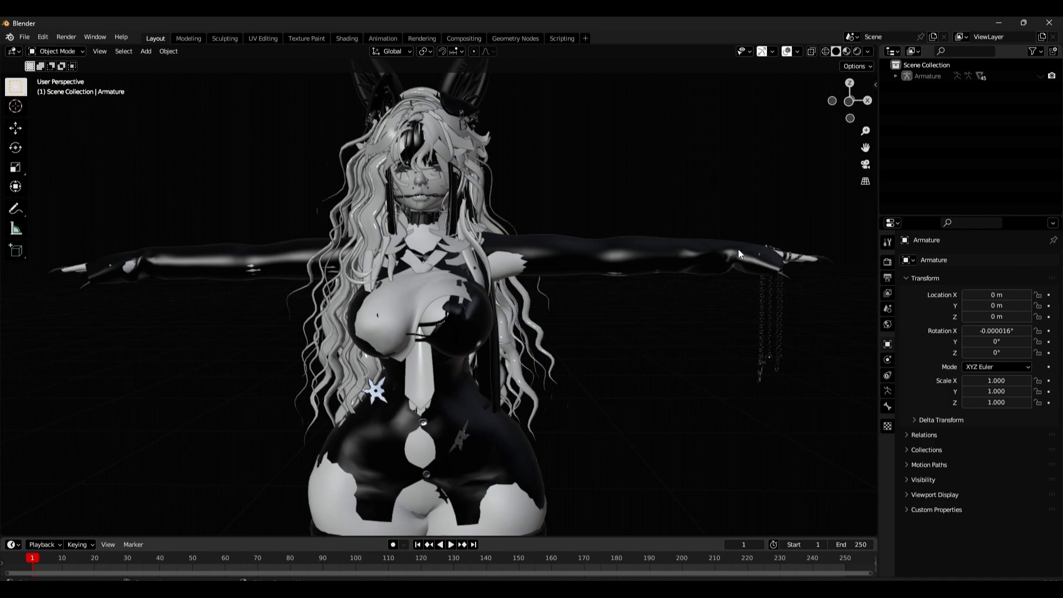
{"action": "mouse_move", "coordinate": [699, 255]}
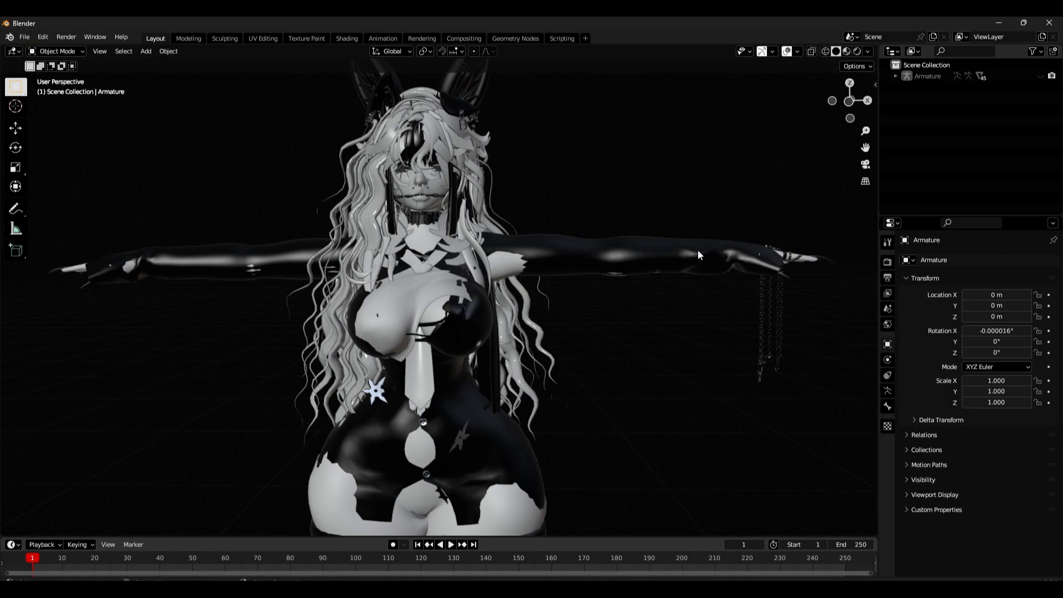
{"action": "mouse_move", "coordinate": [604, 107]}
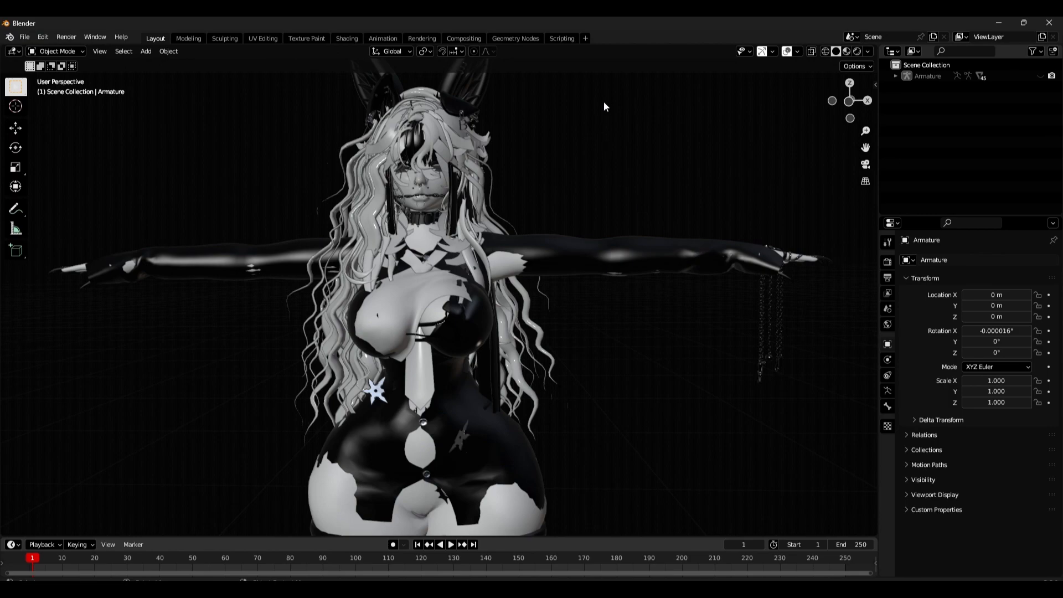